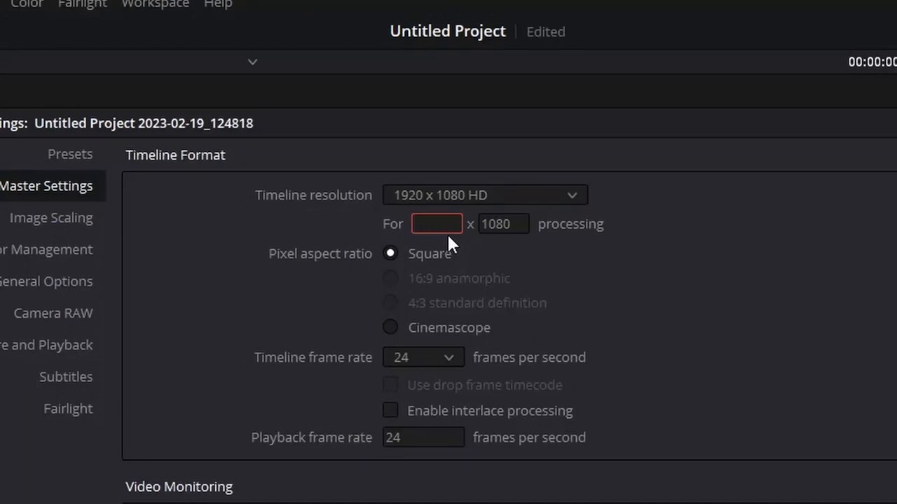
Step: Set a custom vertical timeline resolution with width 1080 in Master Settings and save
text(1080)
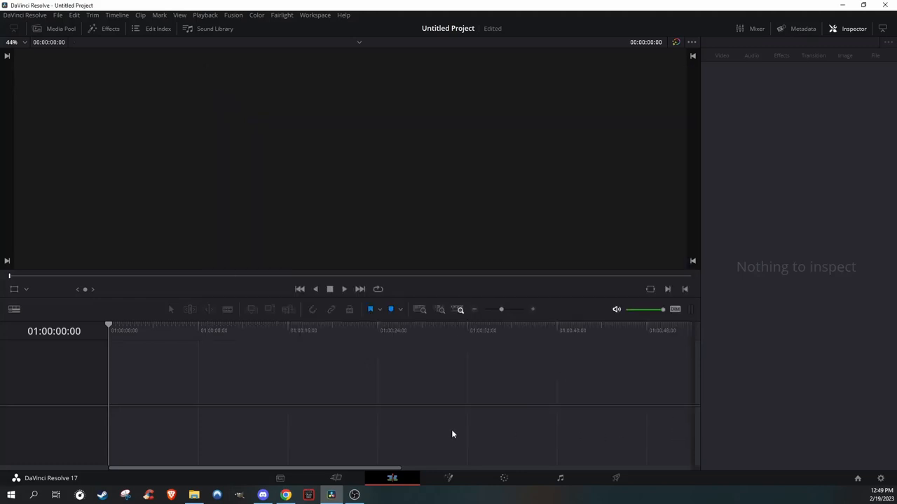
Step: Open File Explorer on the 'finished vids' folder to import playstation party standup.mp4
click(193, 496)
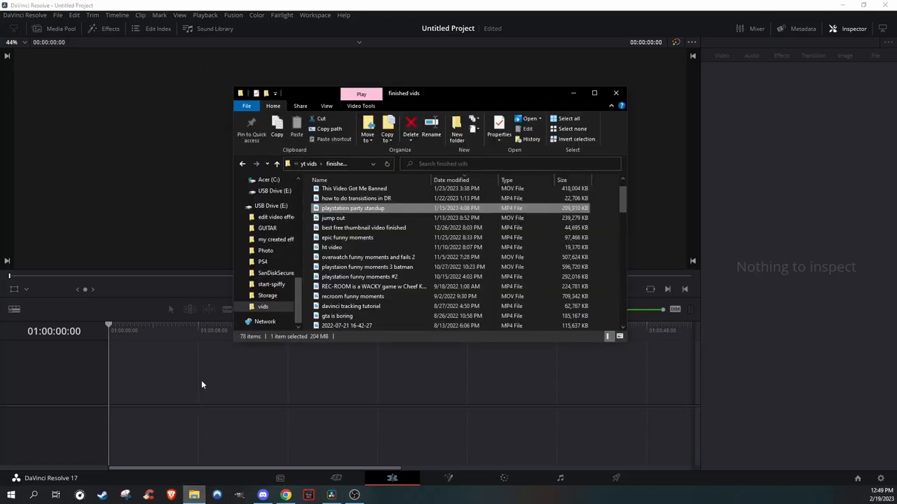
mouse_move(395, 252)
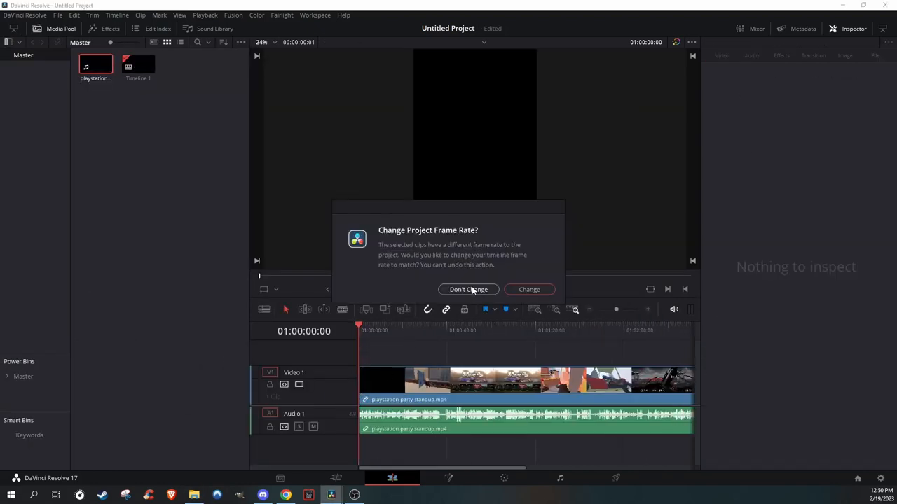
Step: Keep the project frame rate and trim the gameplay clip to a short opening segment
click(468, 290)
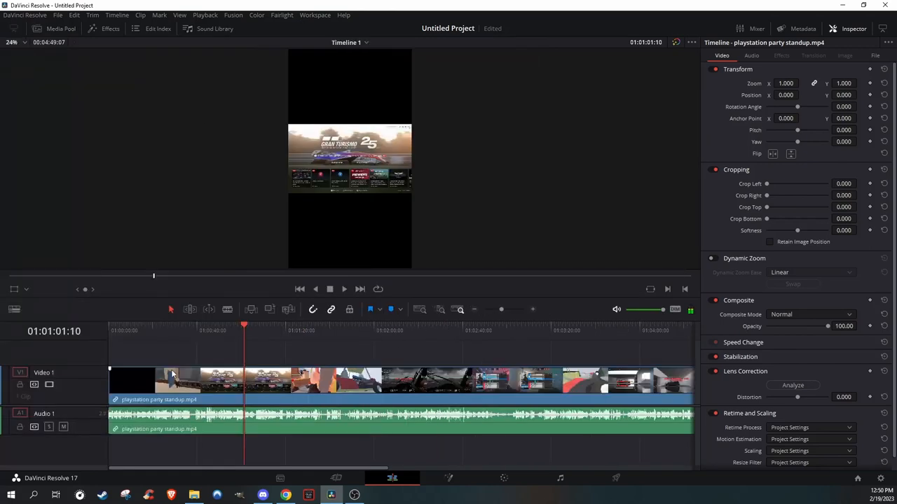
click(184, 327)
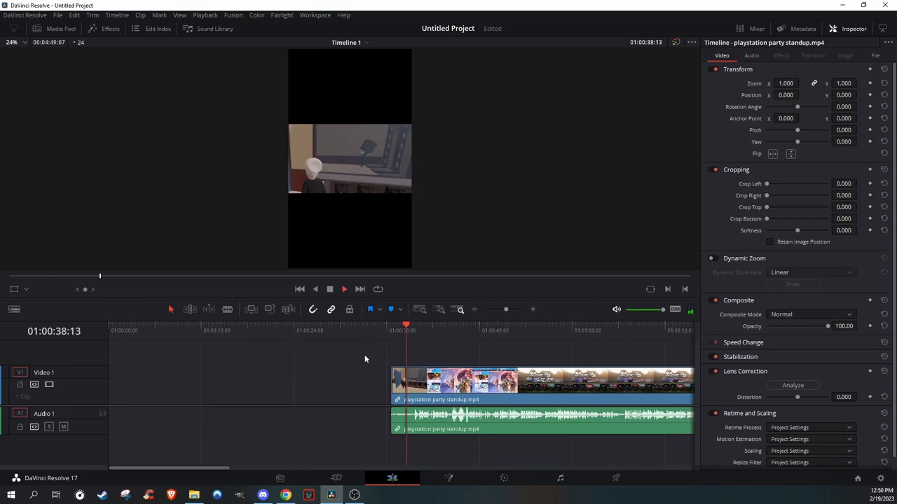
click(433, 331)
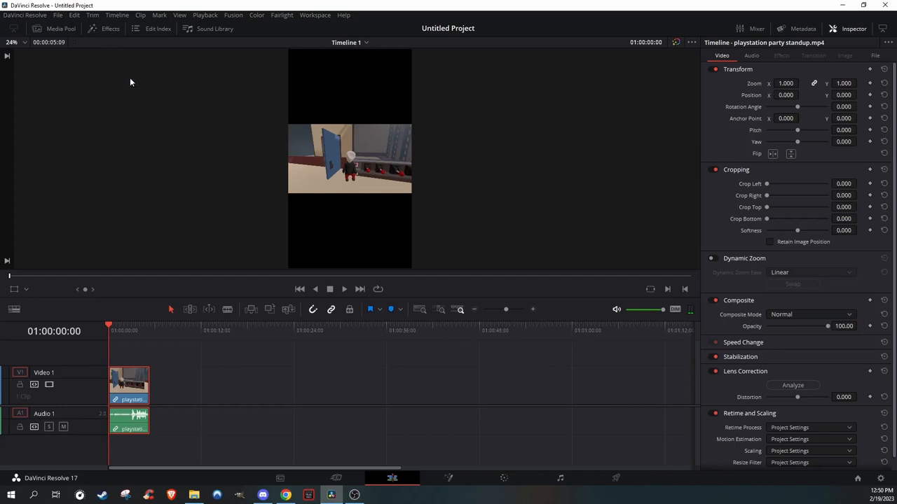
mouse_move(758, 62)
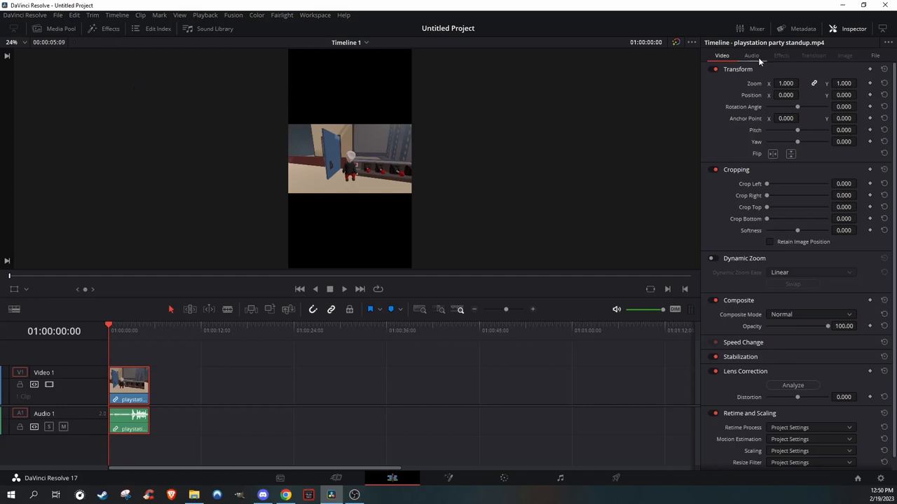
Step: Duplicate the clip onto a second track and zoom the lower copy to 3.670
click(104, 28)
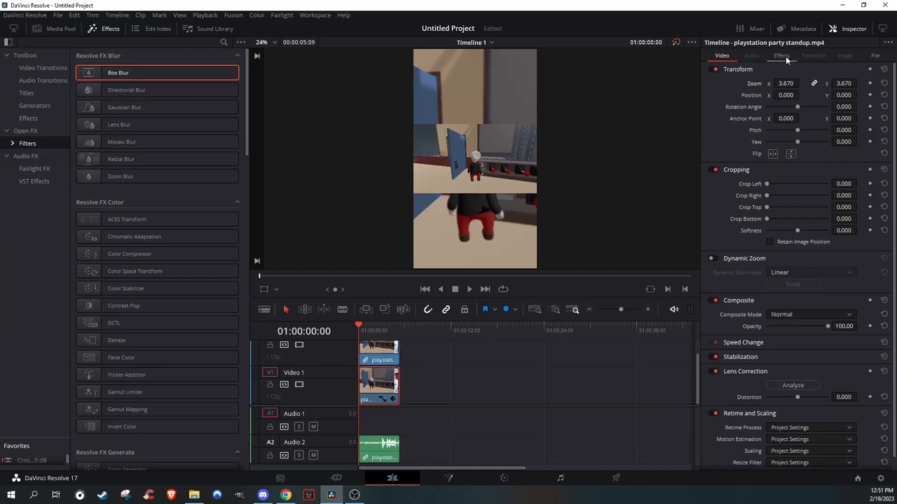
Step: Box-blur the background, add 'CHECK OUT THE FULL VIDEO' text low, and open Deliver
click(781, 55)
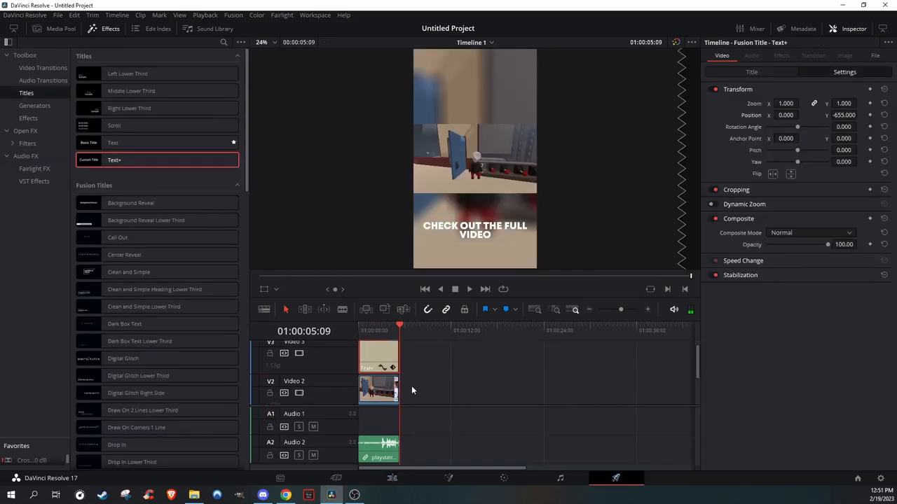
click(615, 477)
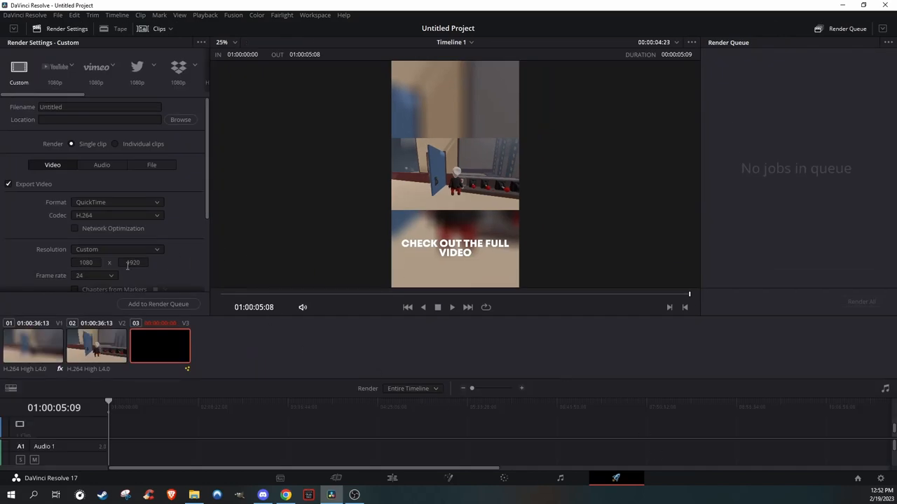